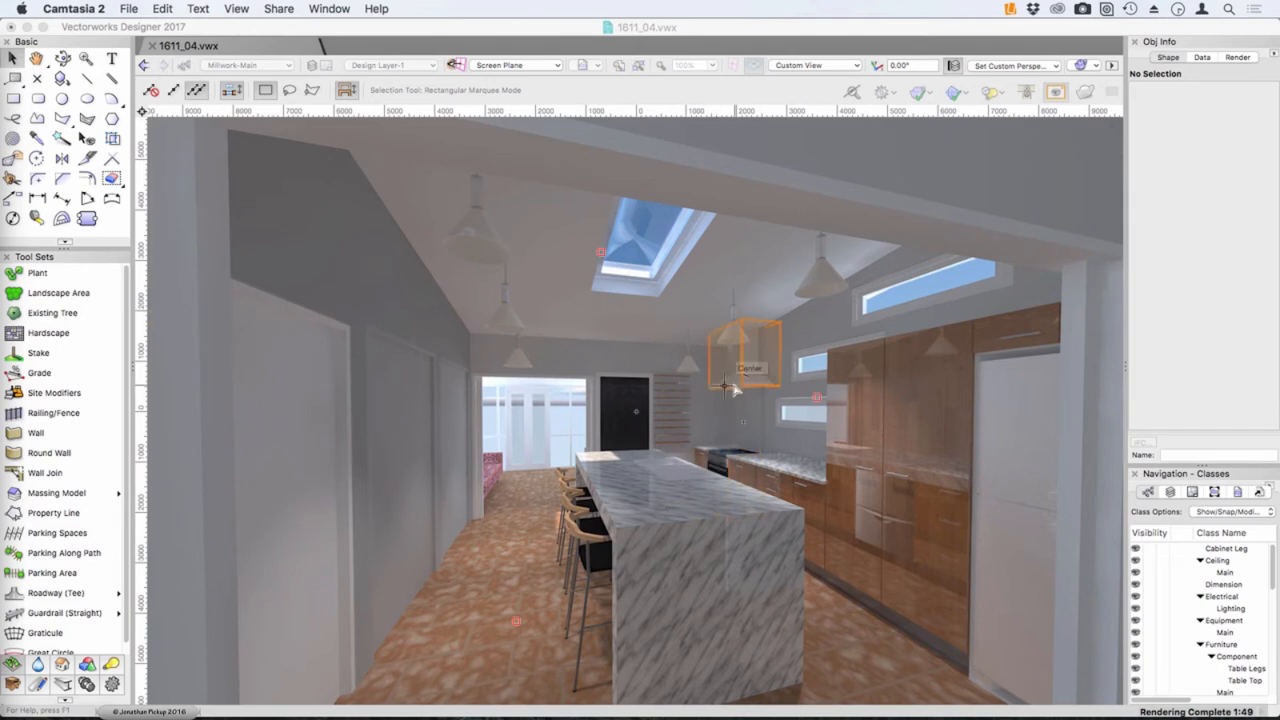
mouse_move(732, 388)
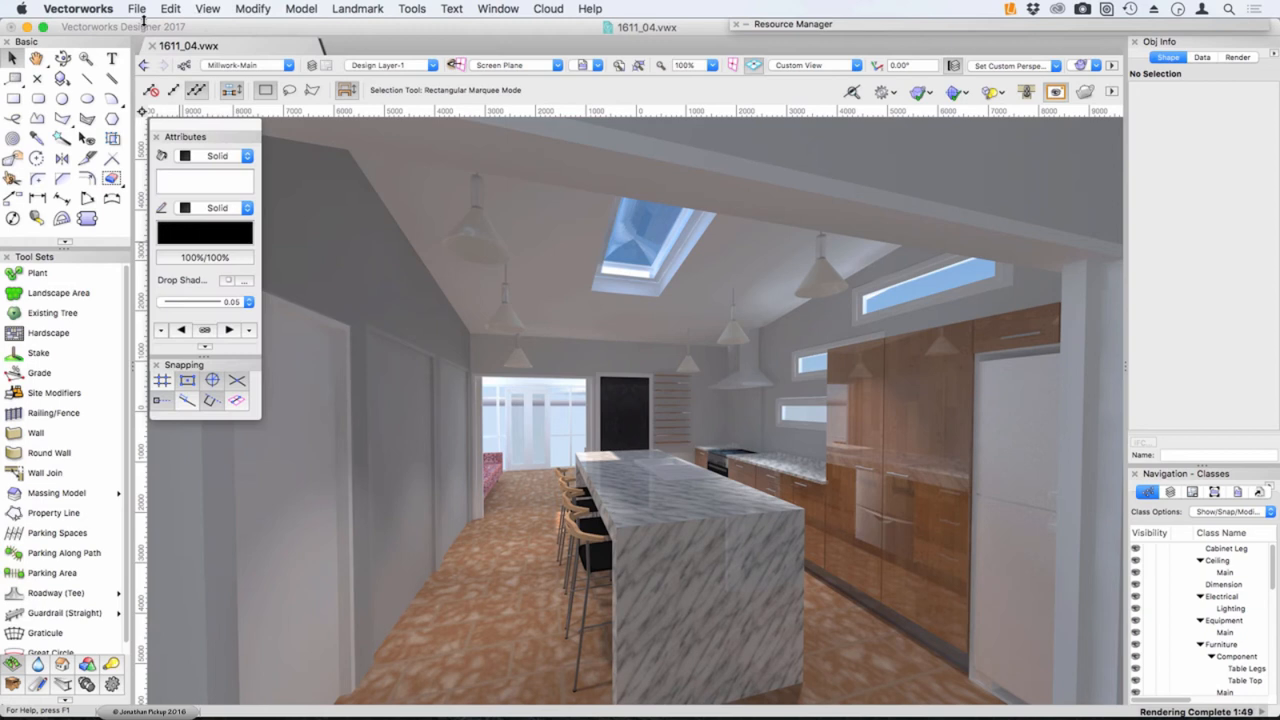
Reveal the Export commands, including Export Web View (3D only), from the File menu.
left_click(136, 8)
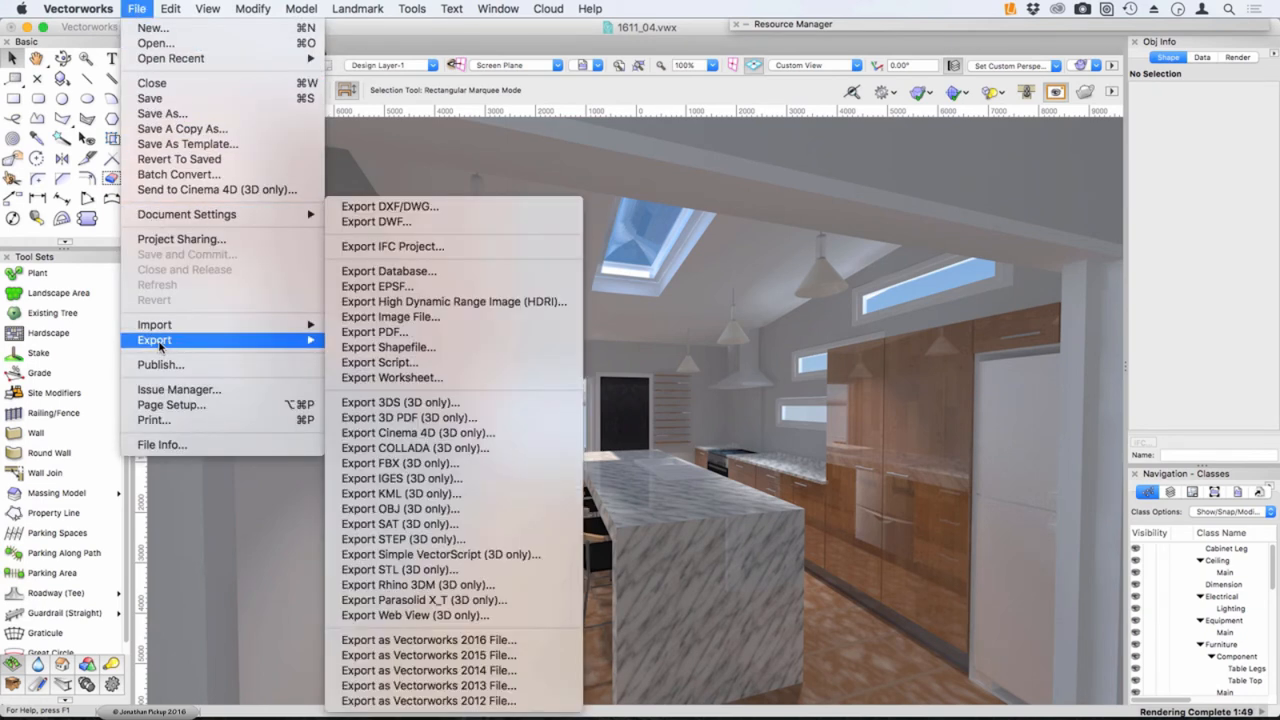
mouse_move(416, 616)
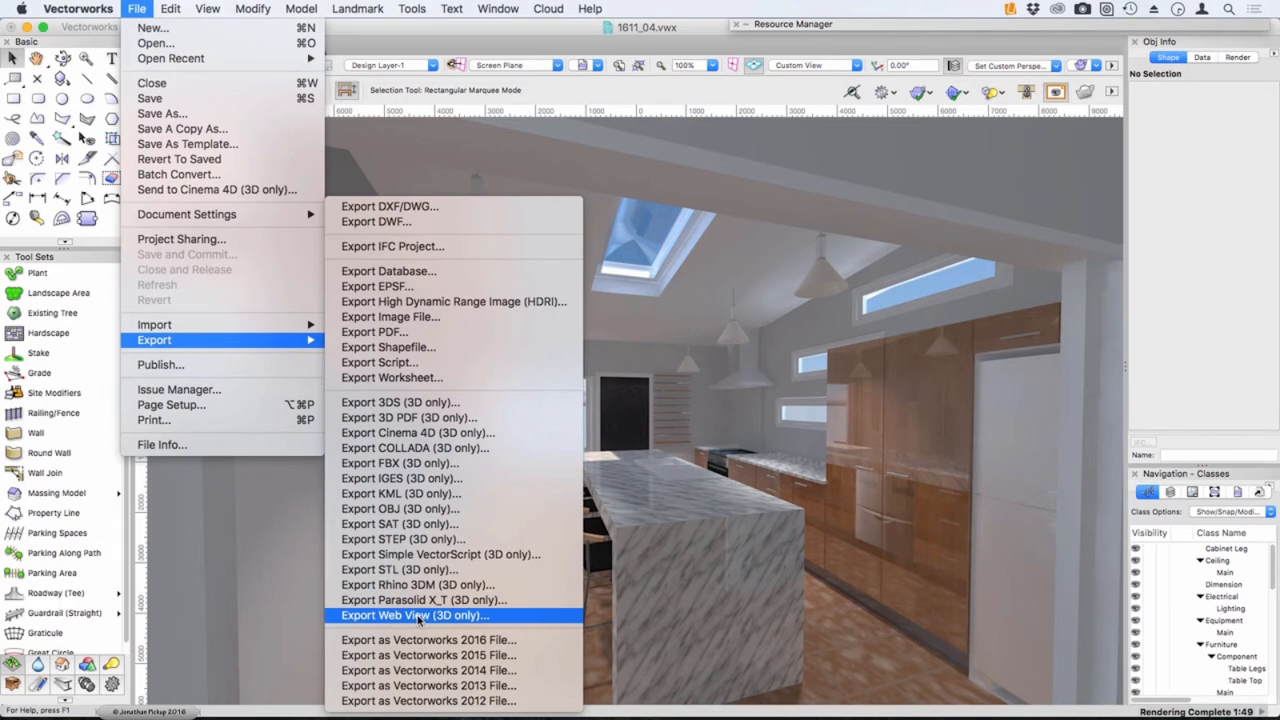
mouse_move(416, 616)
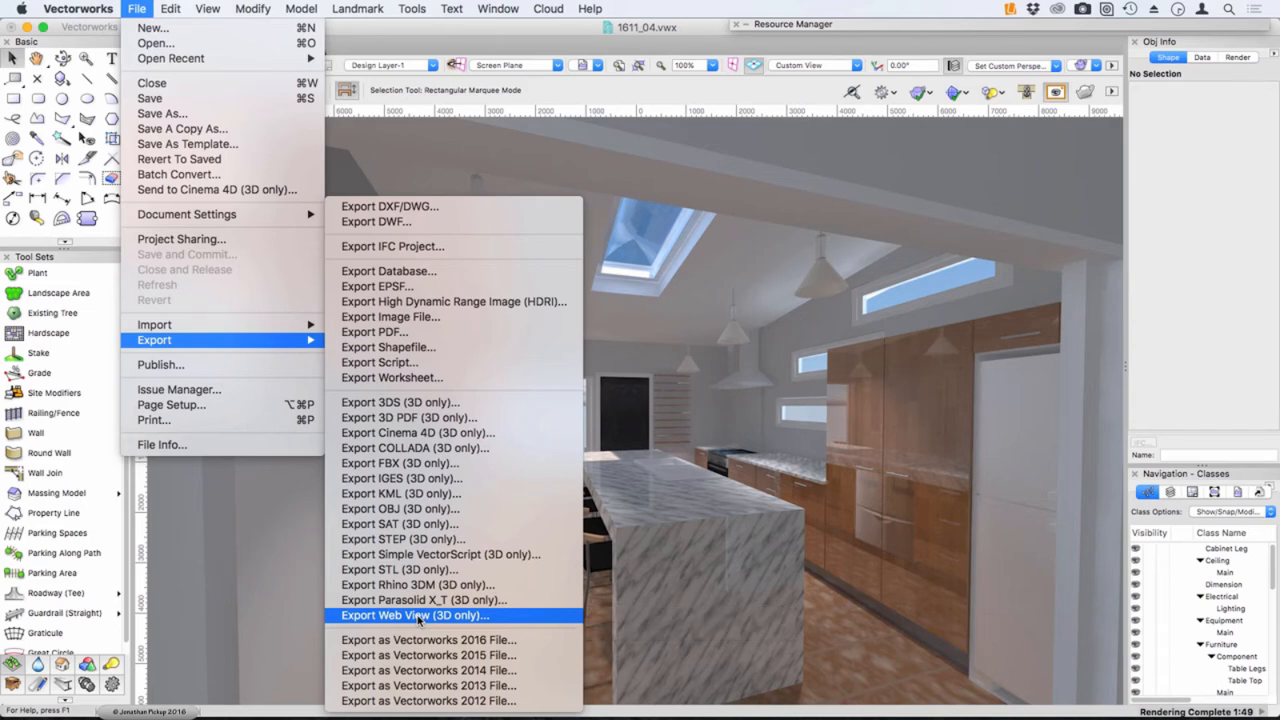
Set Web View export to All Visible Objects in All Layers, High quality, no server upload, and confirm.
left_click(444, 616)
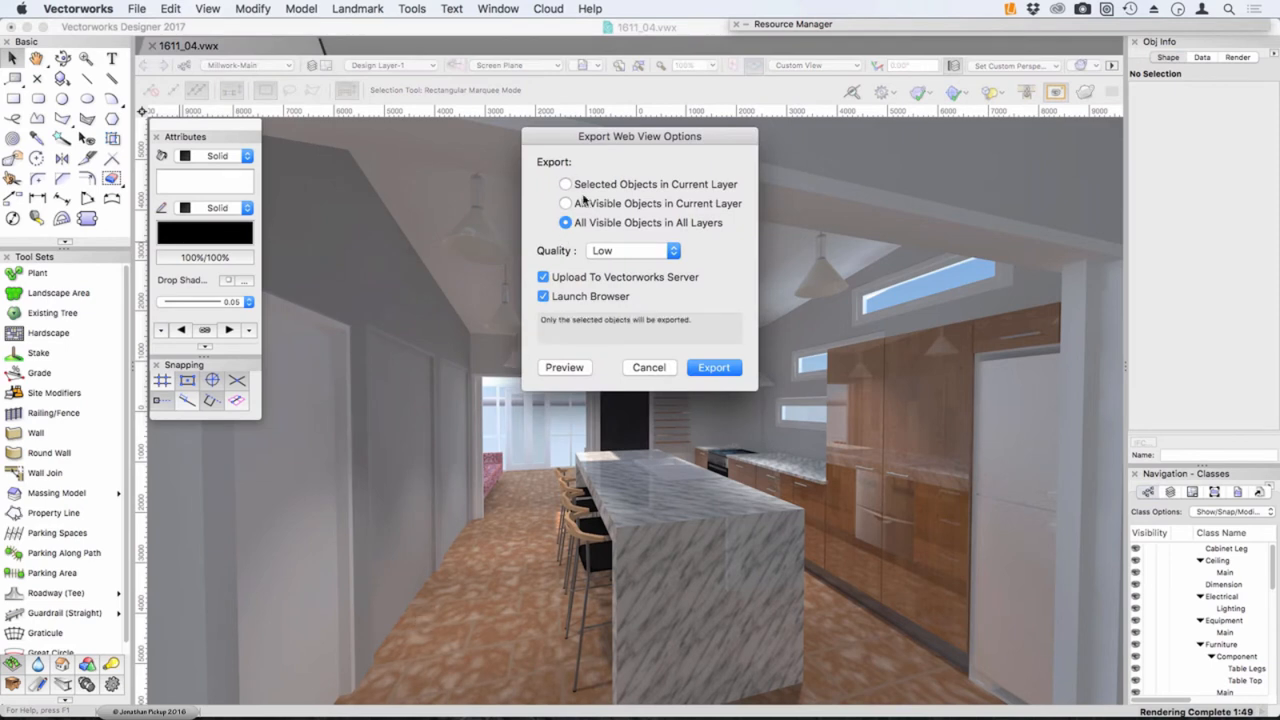
left_click(566, 204)
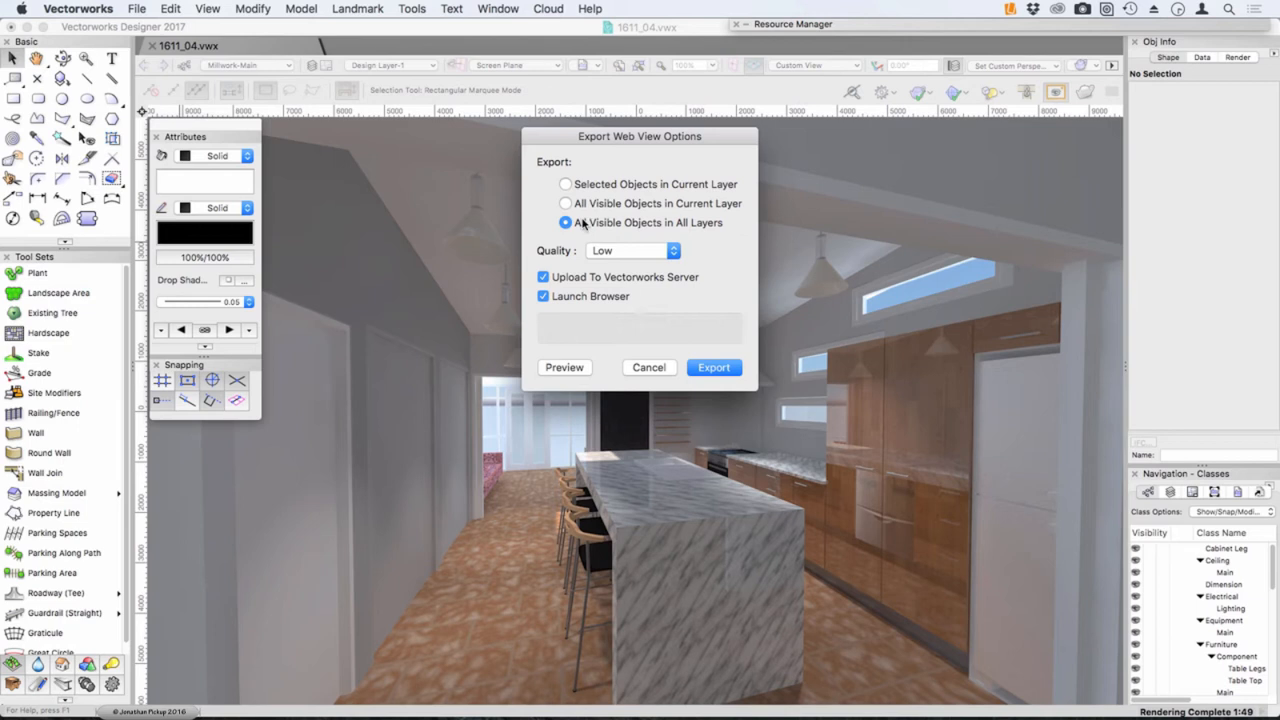
left_click(632, 250)
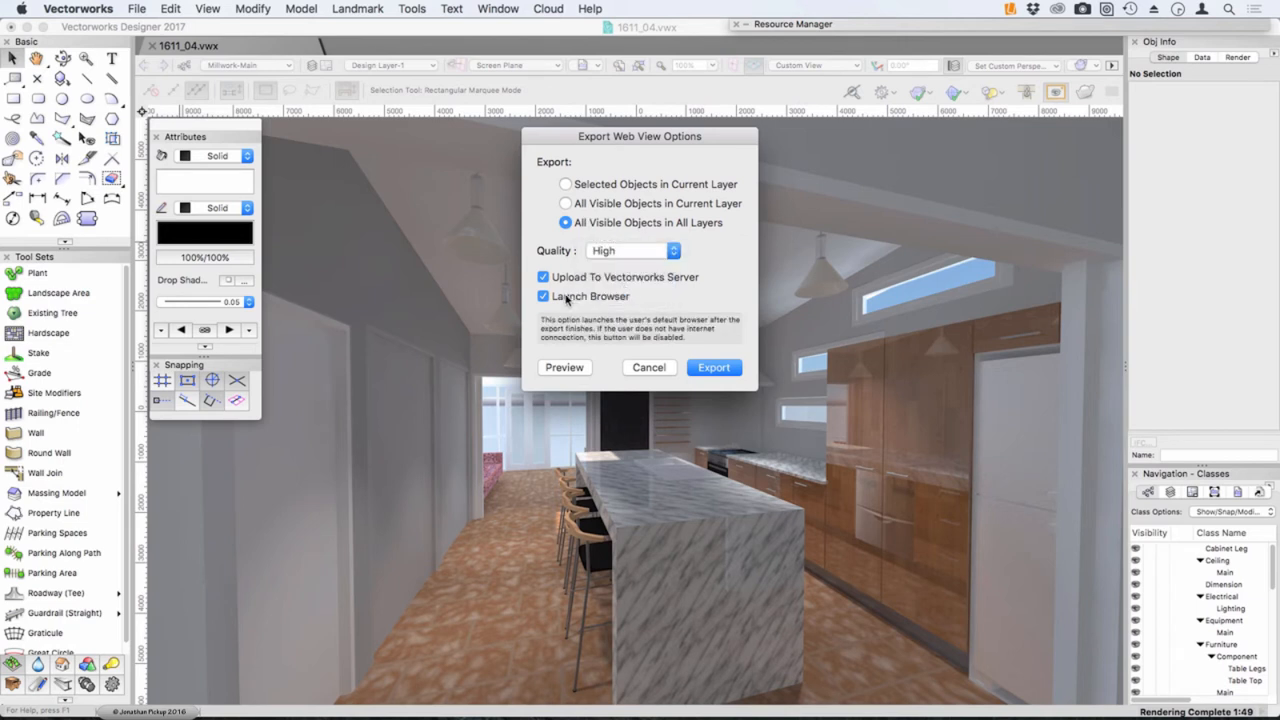
left_click(544, 276)
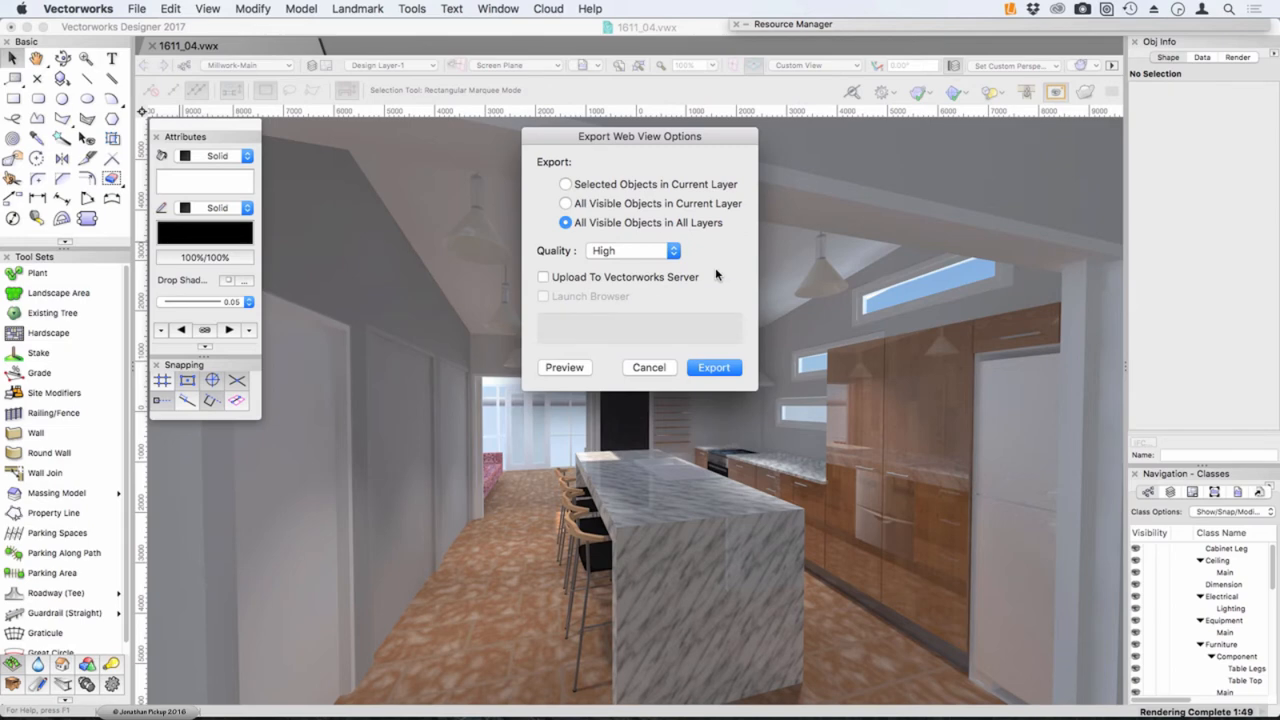
left_click(712, 368)
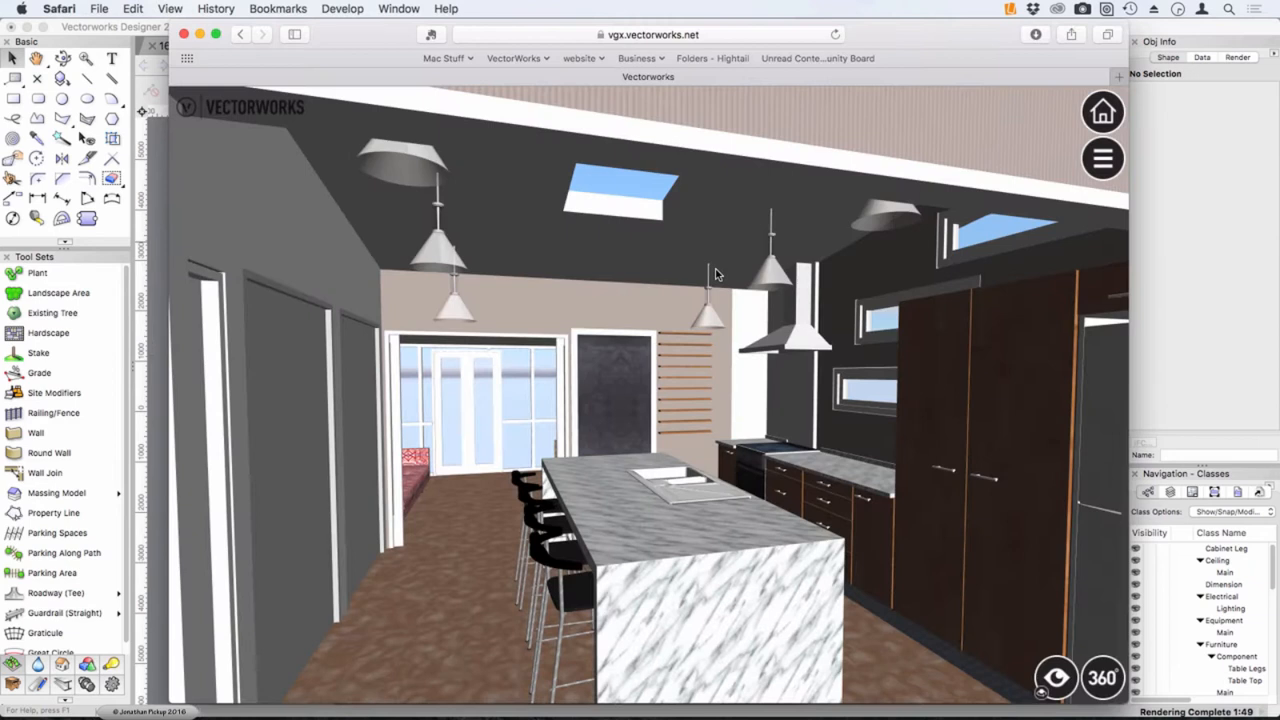
mouse_move(628, 224)
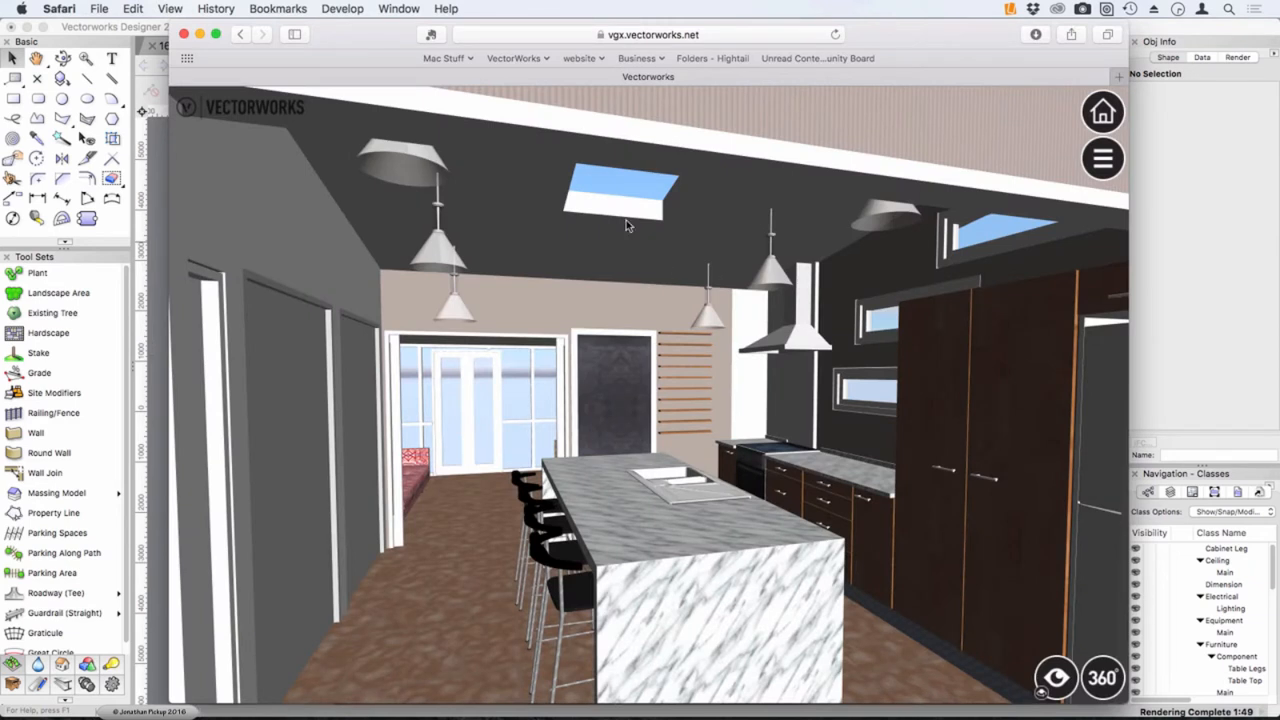
mouse_move(618, 390)
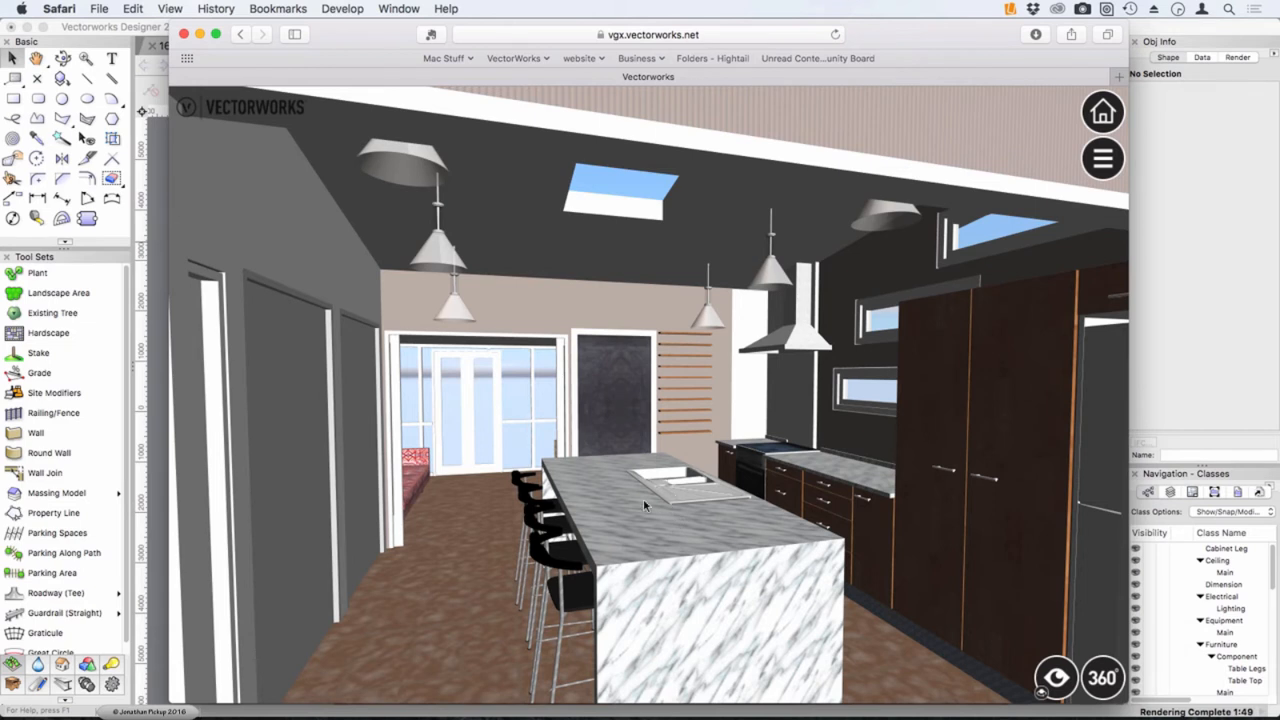
Navigate the kitchen Web View in Safari, looking around the counter, window wall and ceiling light.
left_click(1058, 680)
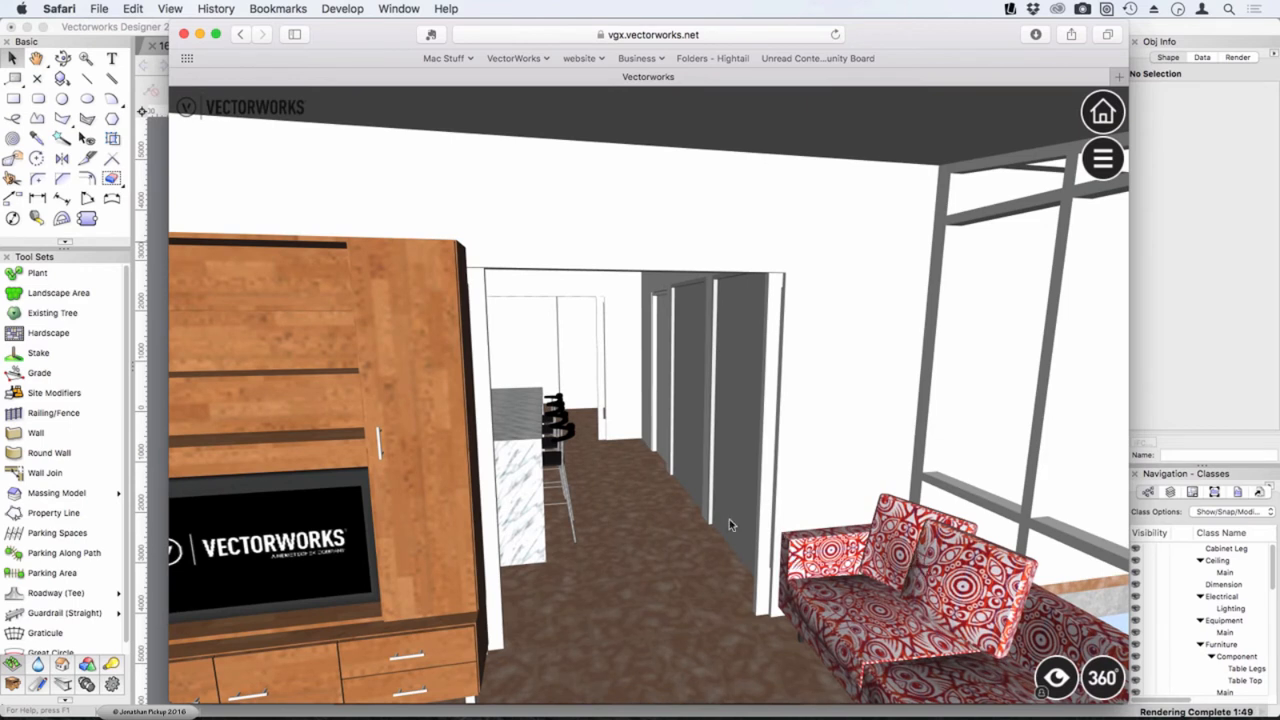
mouse_move(544, 338)
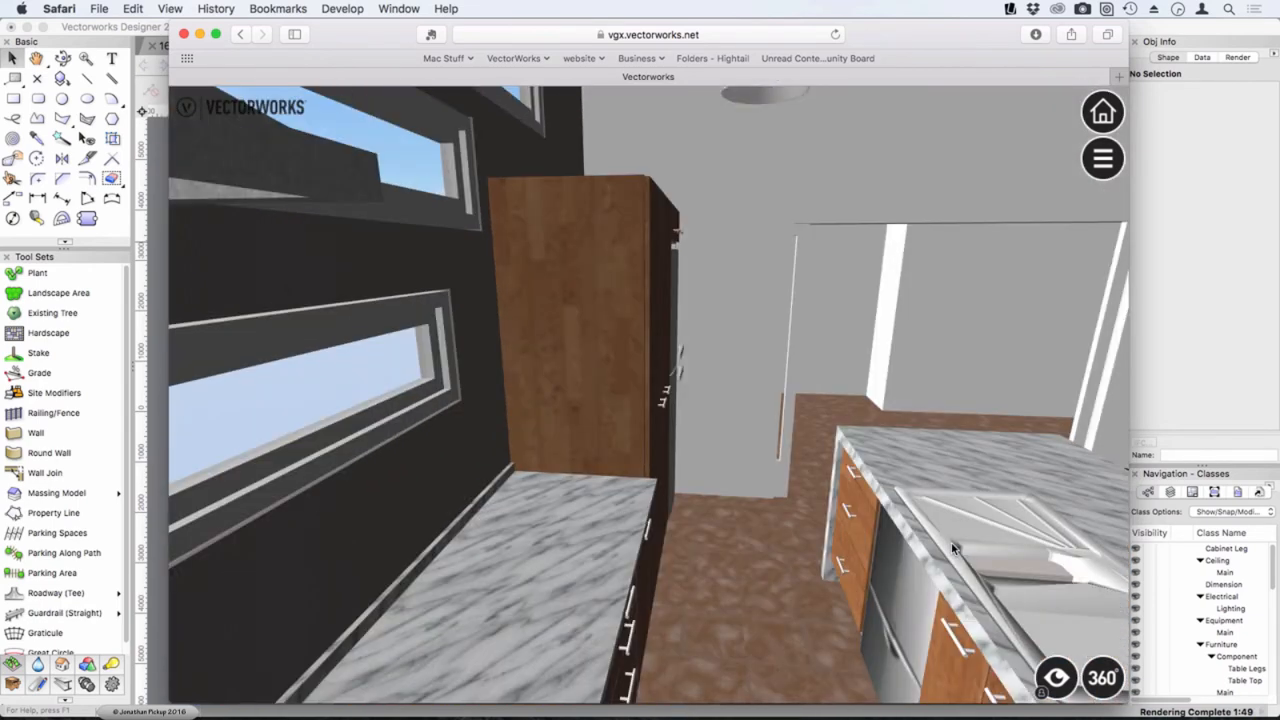
left_click_drag(950, 548, 872, 544)
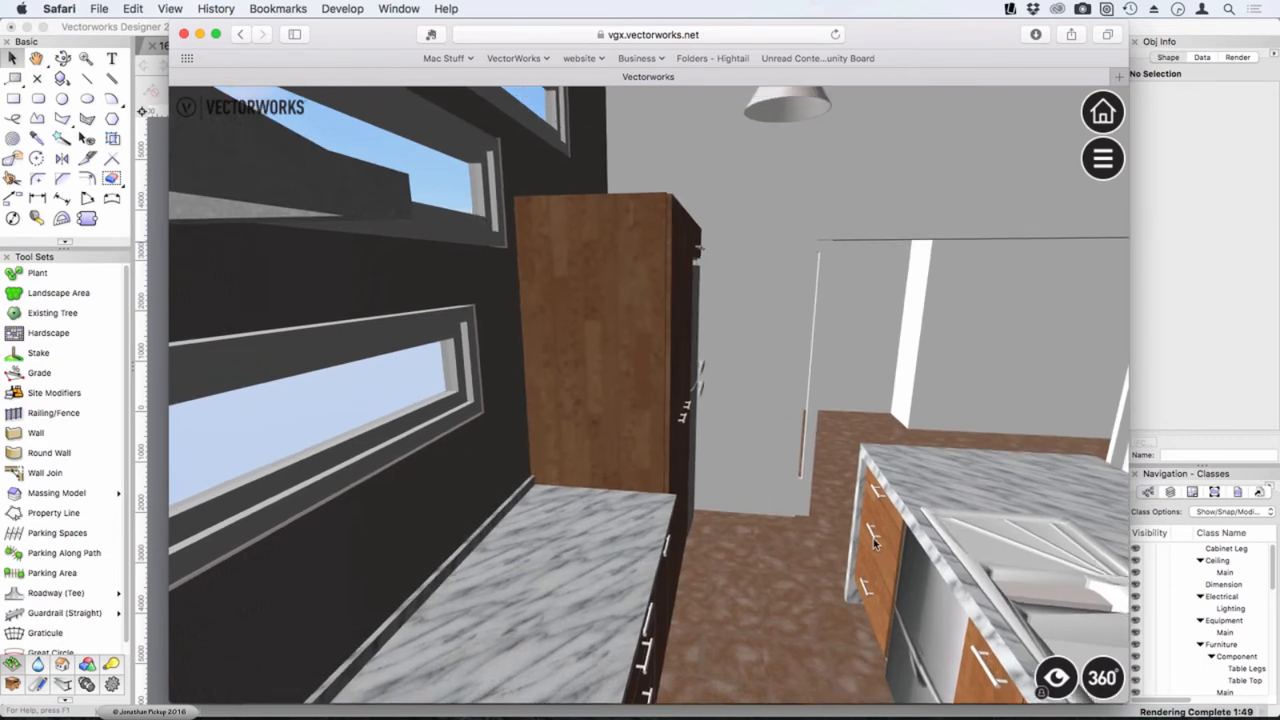
left_click_drag(876, 540, 884, 460)
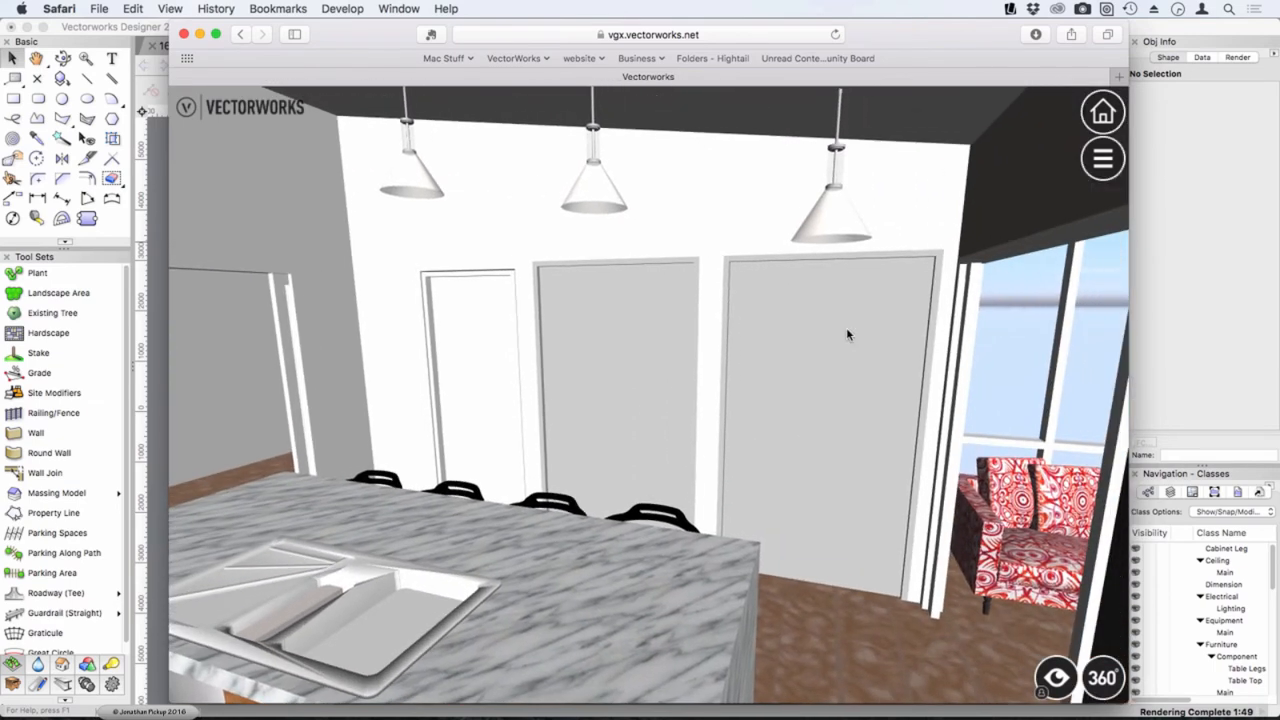
left_click(646, 36)
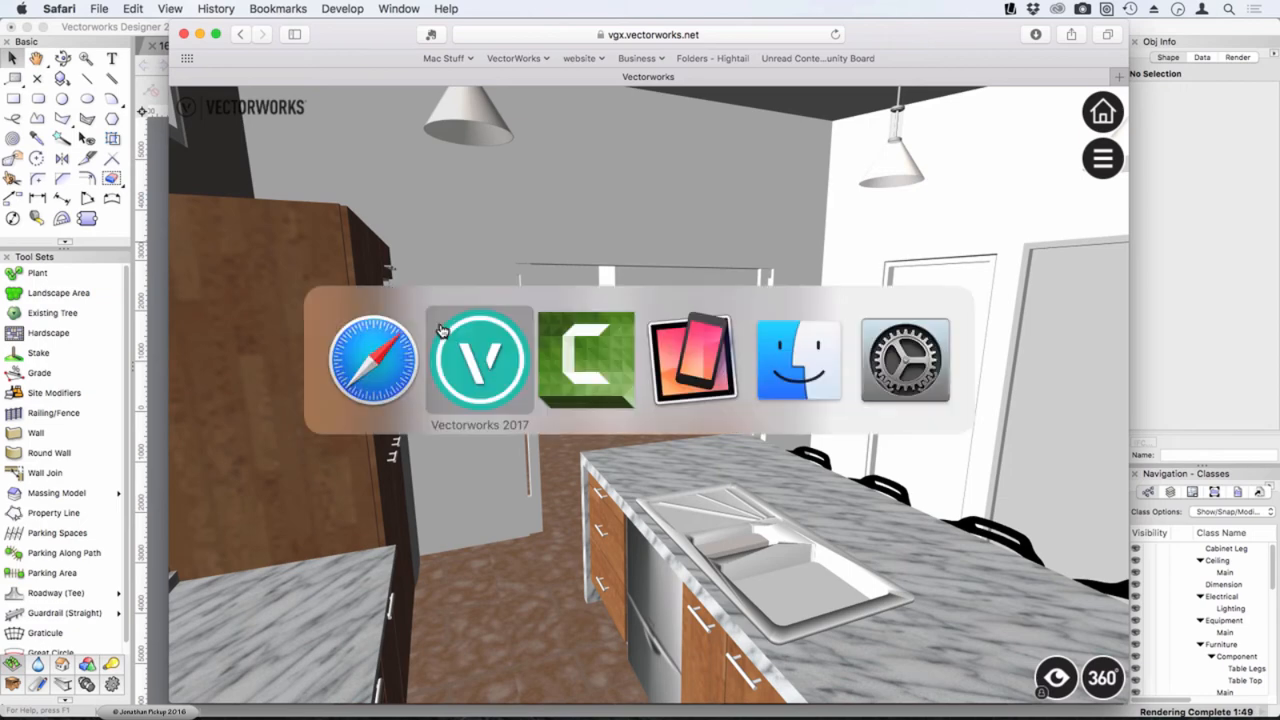
Export the Web View from Vectorworks and save it as 1611_04 in untitled folder 2.
left_click(480, 360)
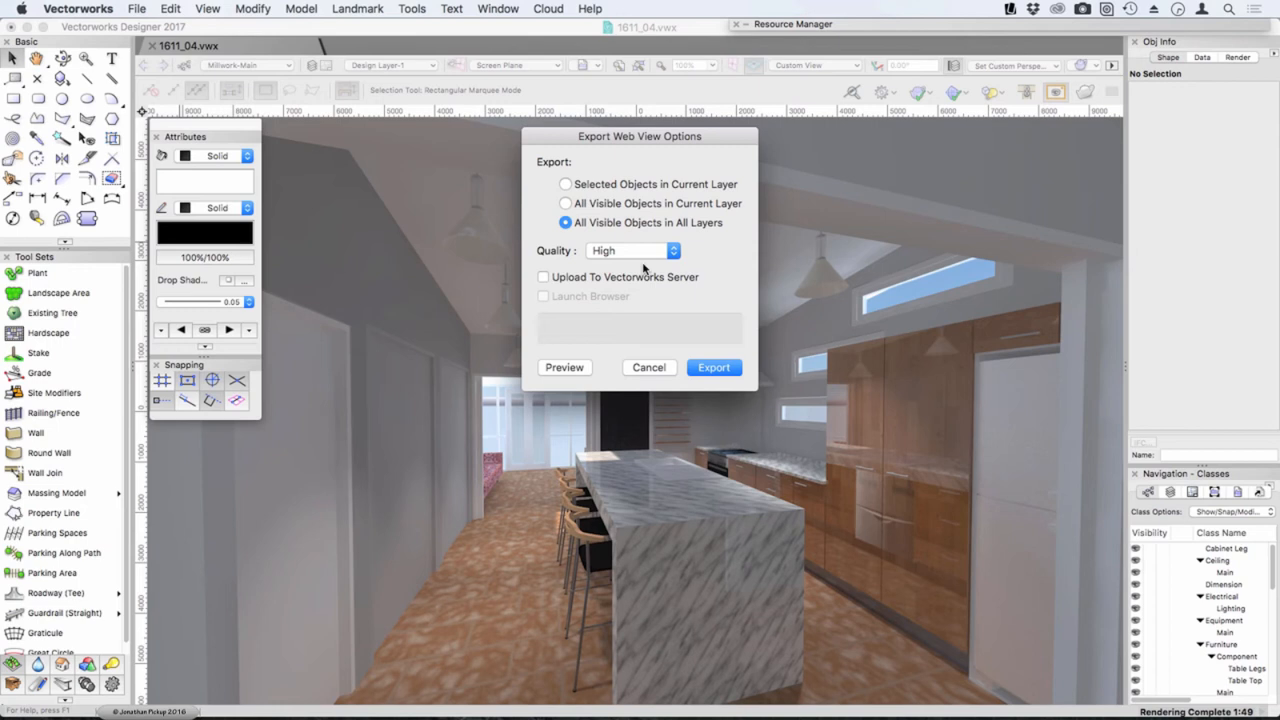
left_click(712, 368)
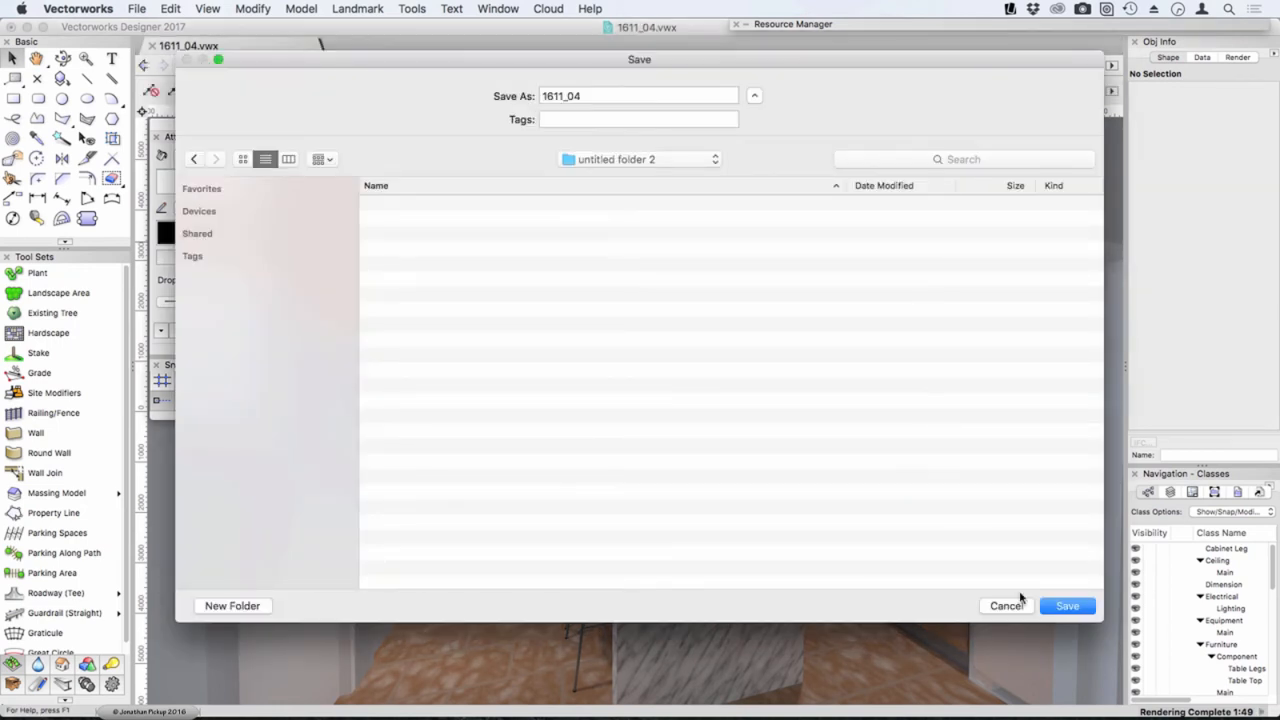
left_click(1068, 606)
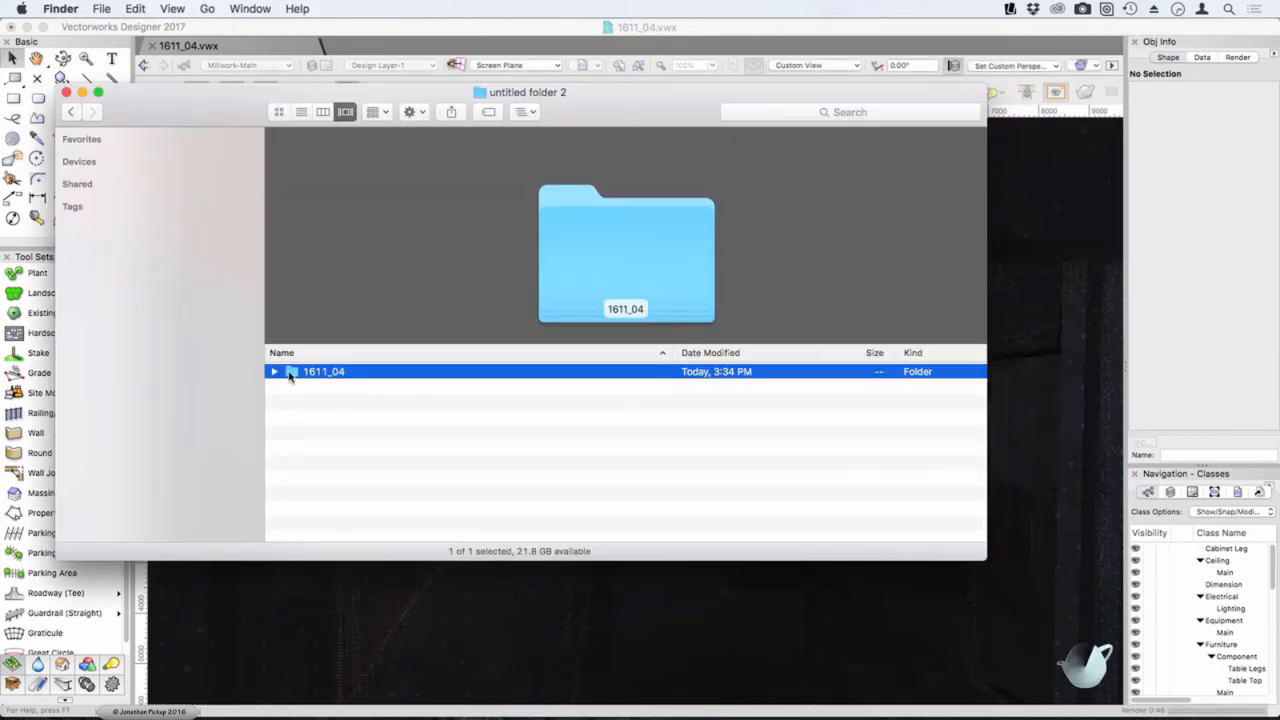
Launch WebGlTemplate.html from the exported 1611_04 folder in Finder.
left_click(274, 370)
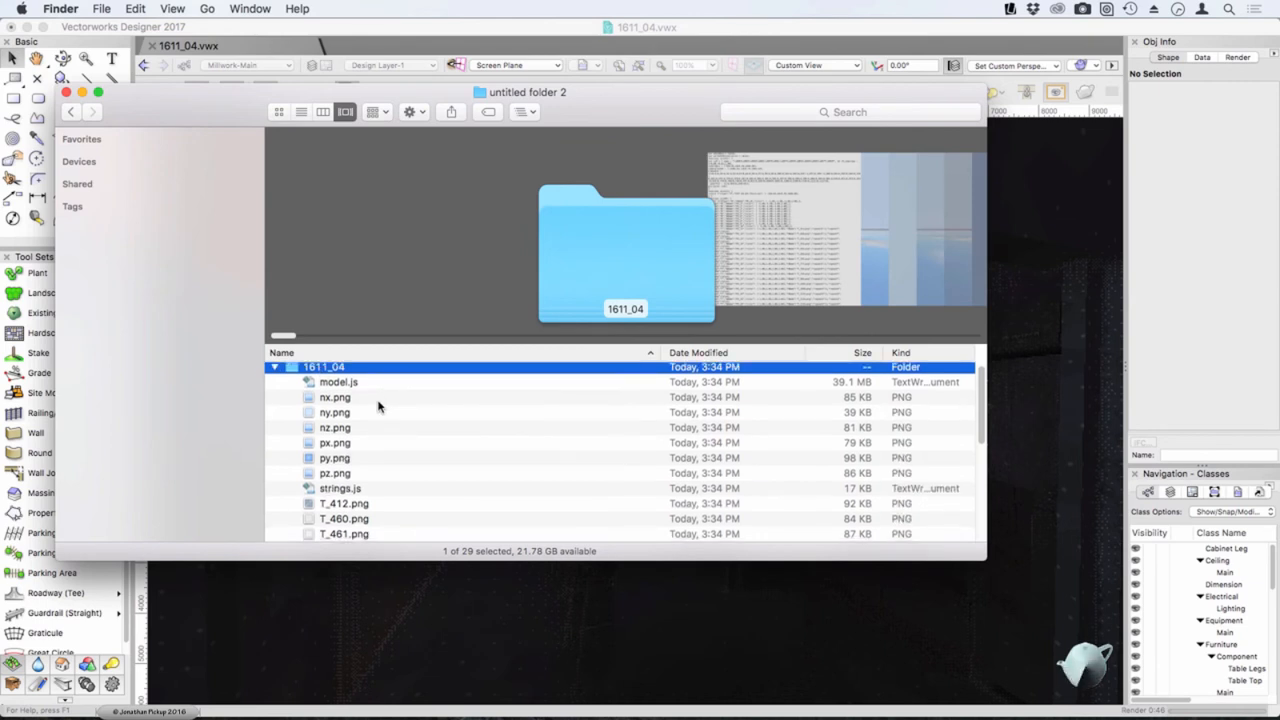
scroll("down", 3)
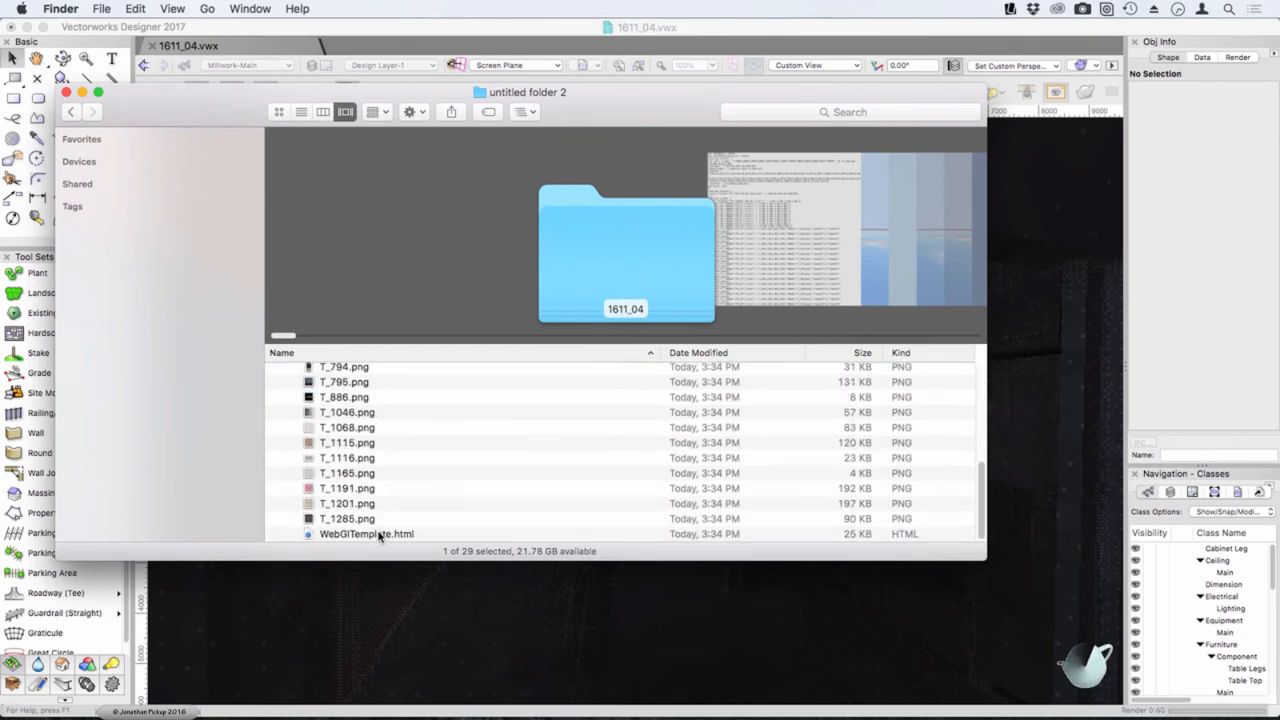
double_click(370, 534)
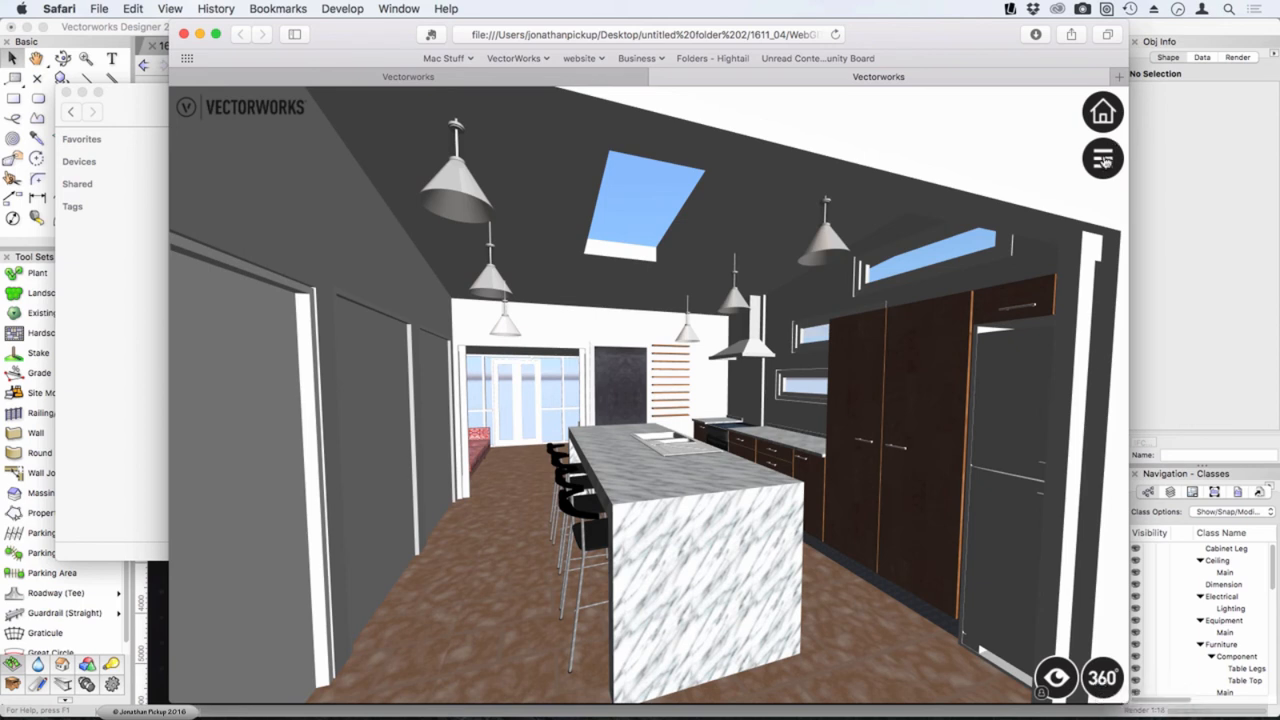
View the First-Person Control help via the eye icon, then list Finder actions for the 1611_04 folder.
left_click(1100, 156)
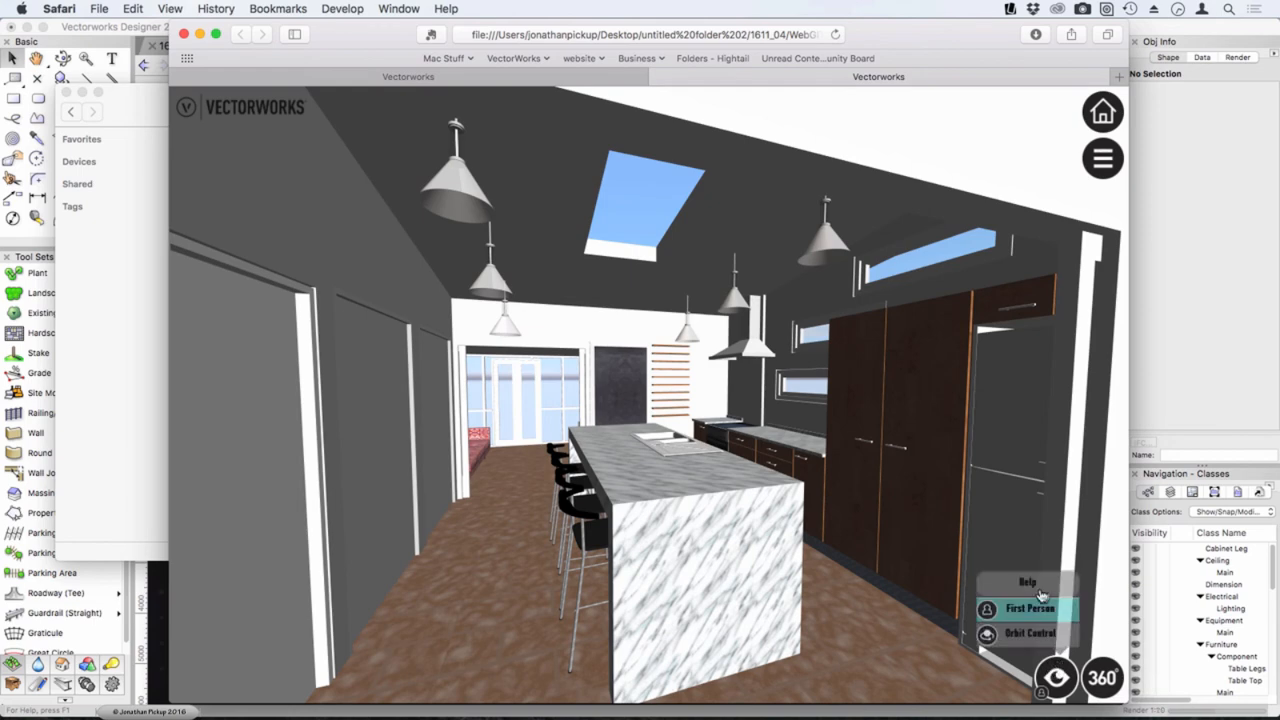
left_click(1028, 610)
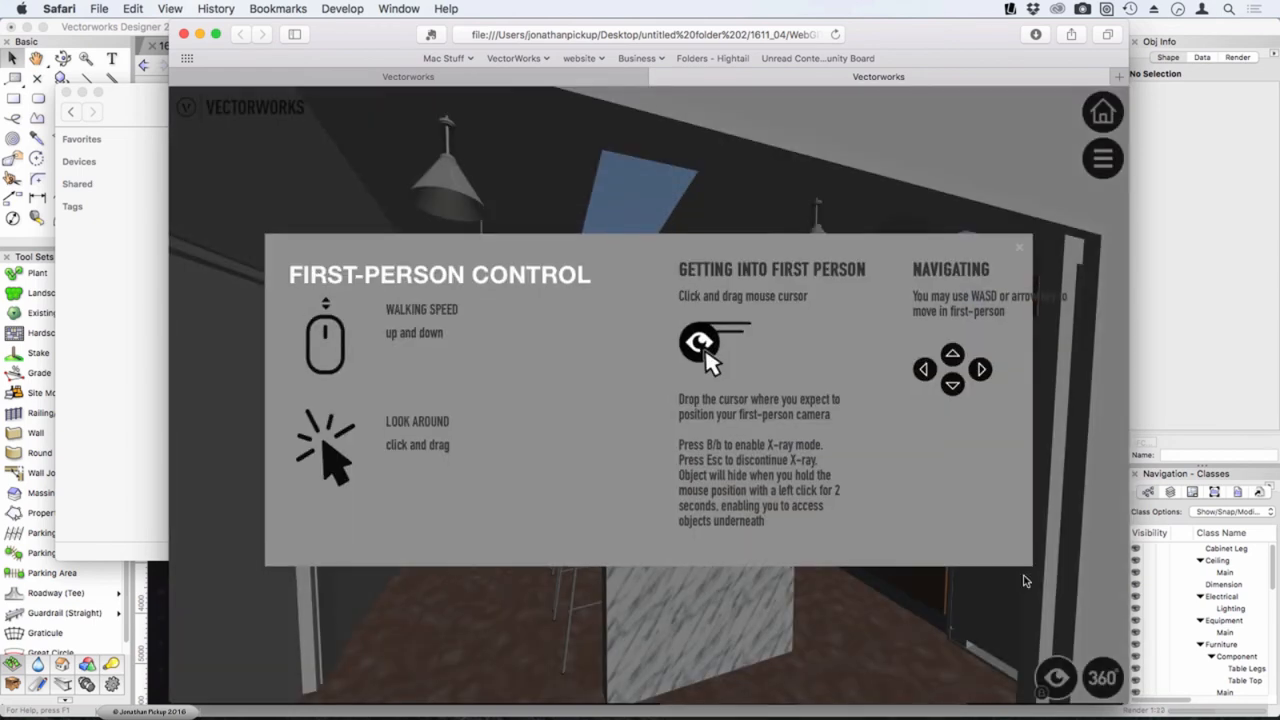
mouse_move(952, 352)
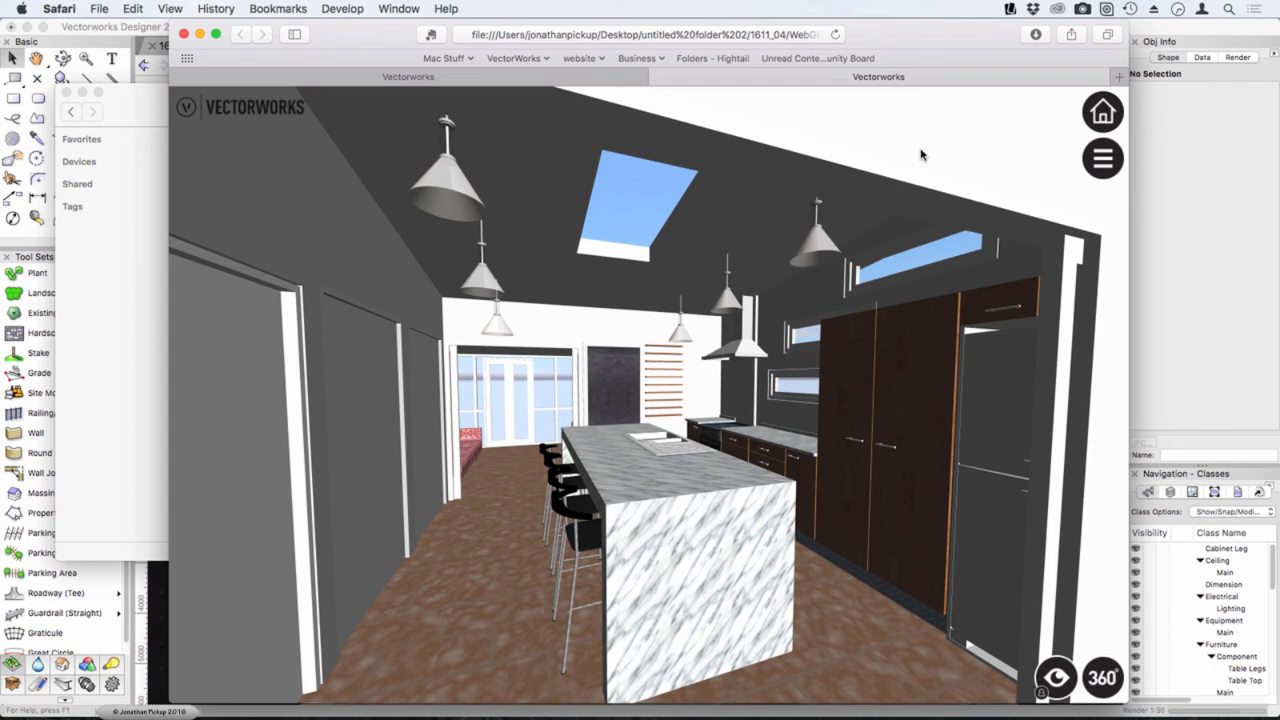
mouse_move(140, 238)
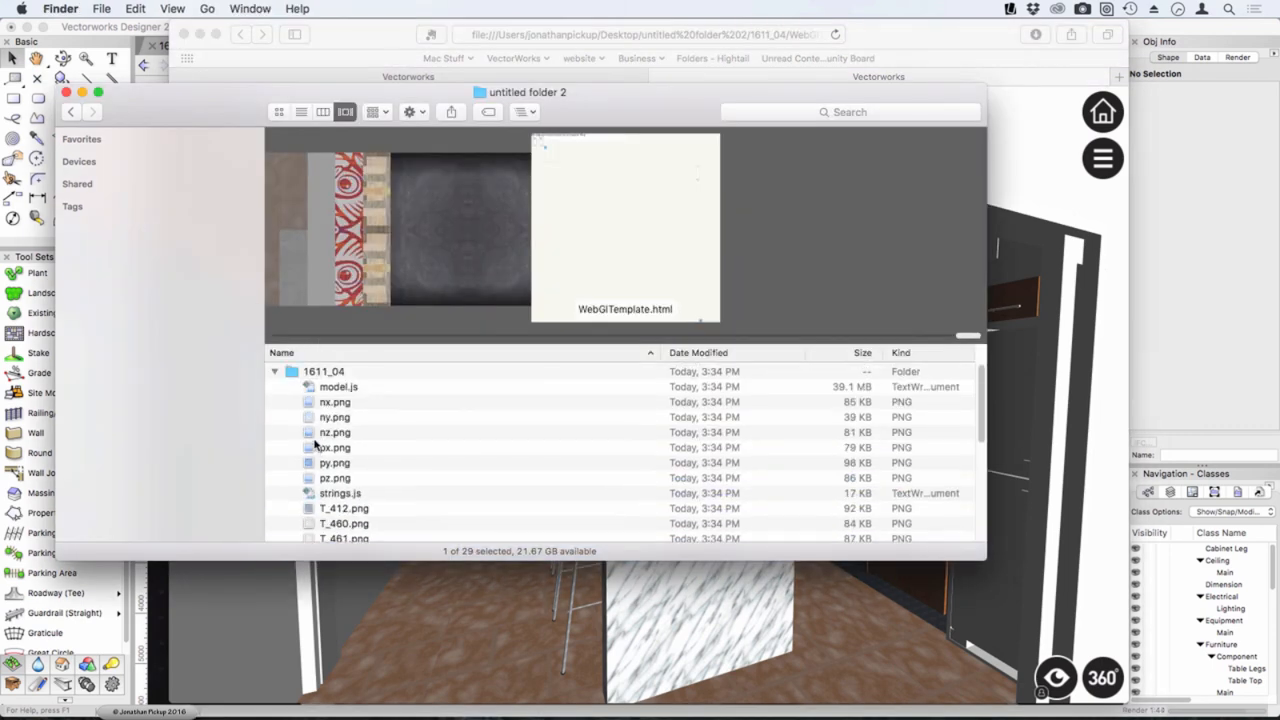
right_click(324, 370)
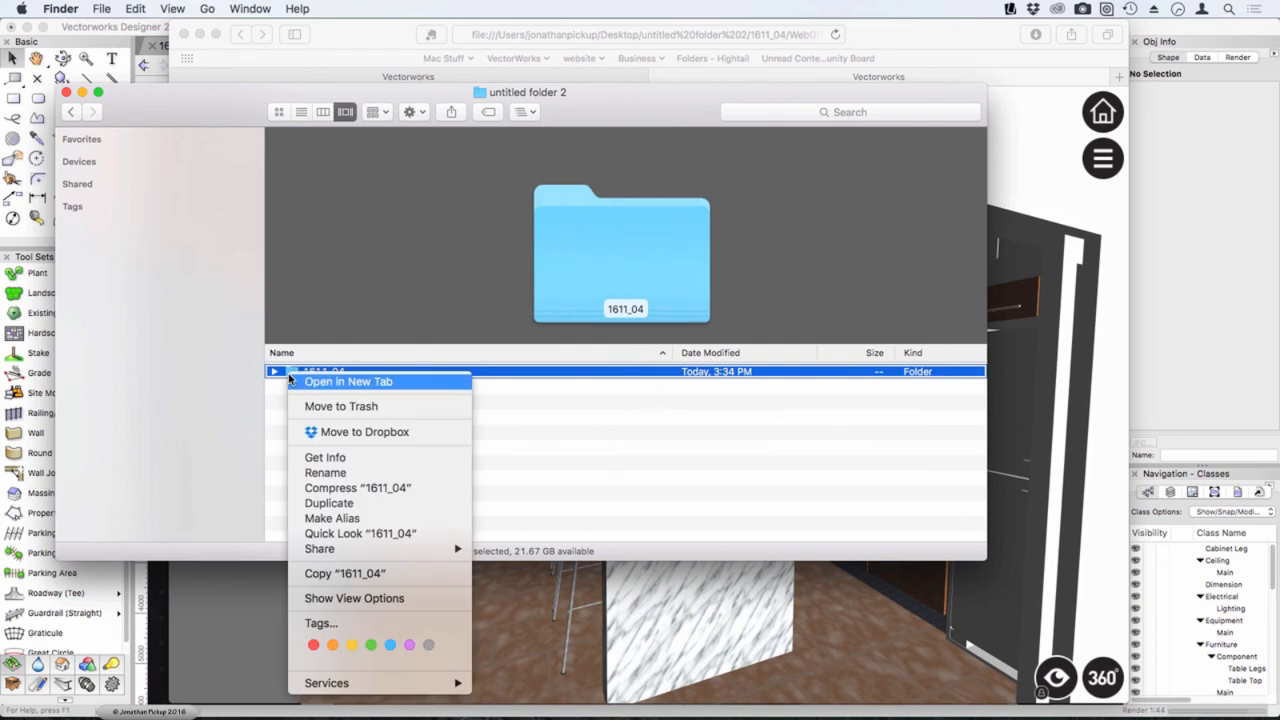